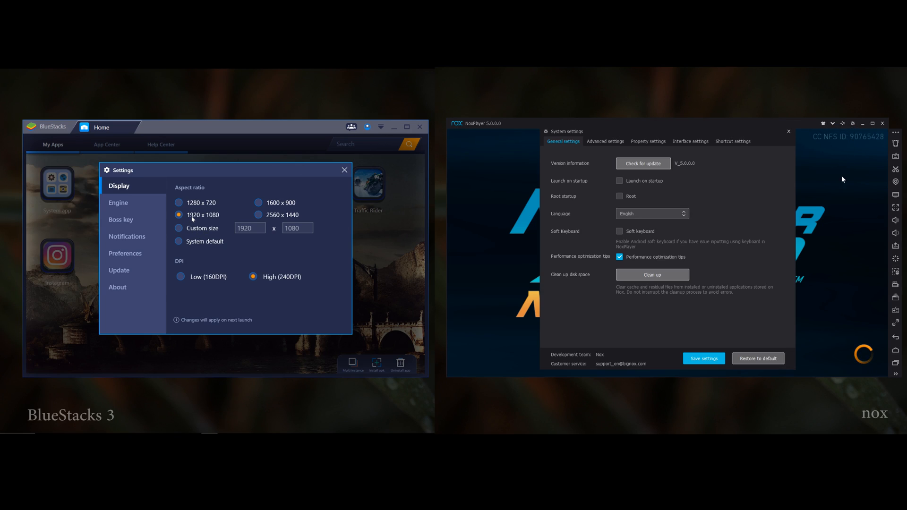
mouse_move(313, 254)
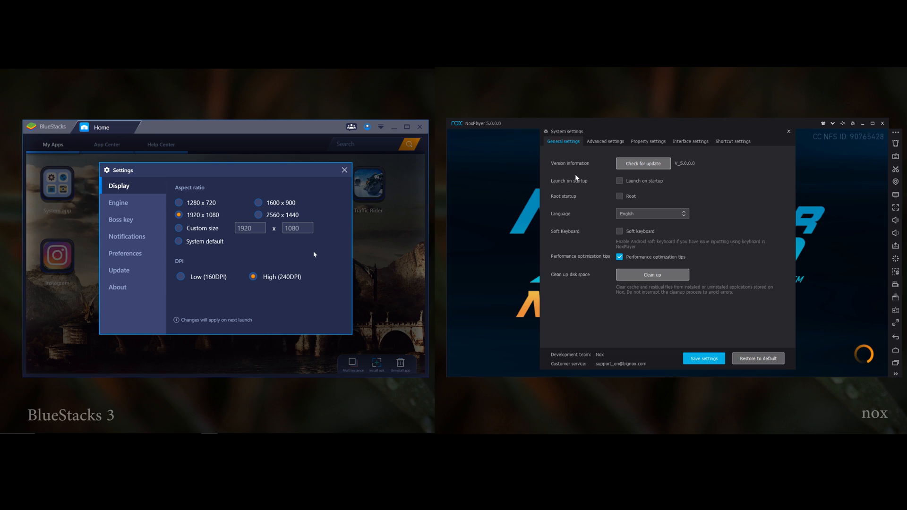
mouse_move(133, 202)
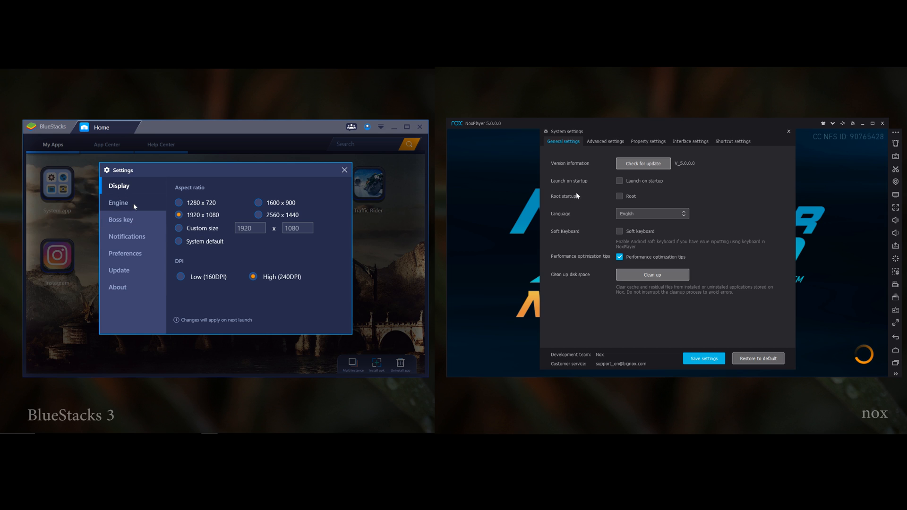
Show BlueStacks' Engine settings with 4 cores and 4096 MB alongside Nox's Advanced settings
click(119, 202)
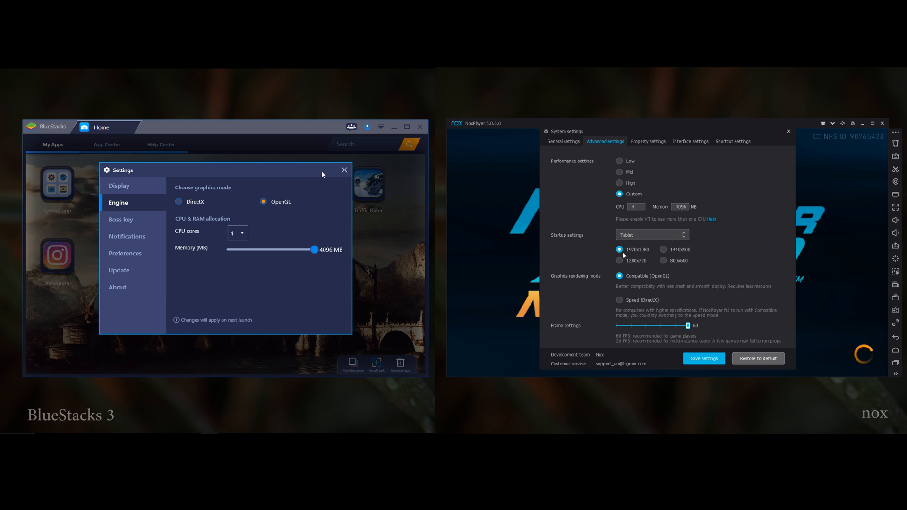
click(343, 169)
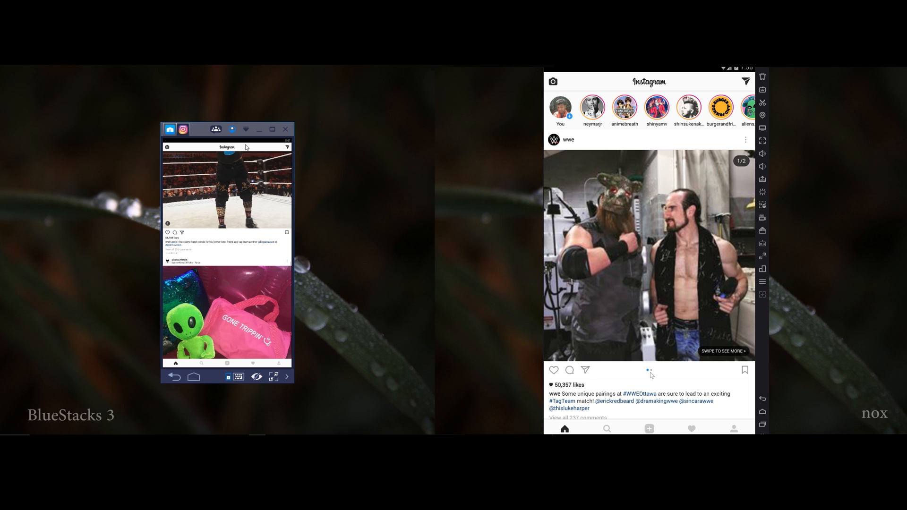
Scroll down the Instagram home feed, then switch BlueStacks to the Explore photo grid
scroll(down, 3)
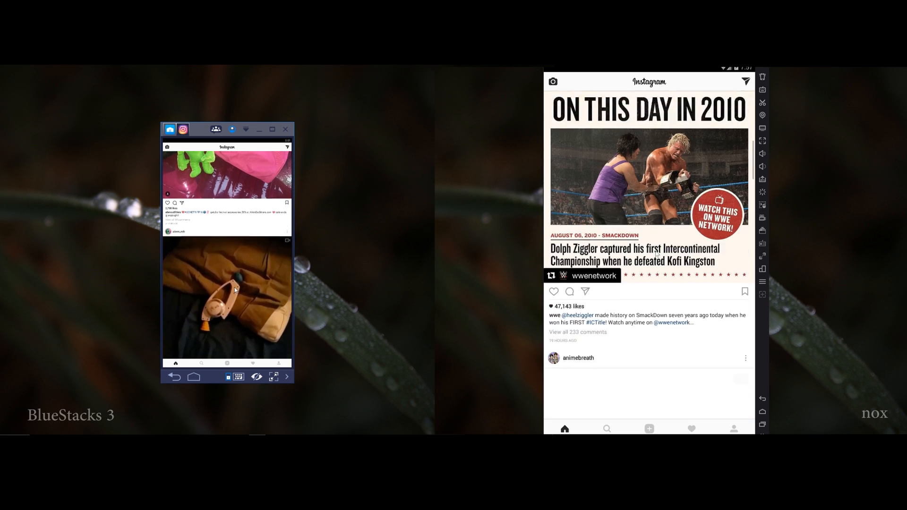
scroll(down, 3)
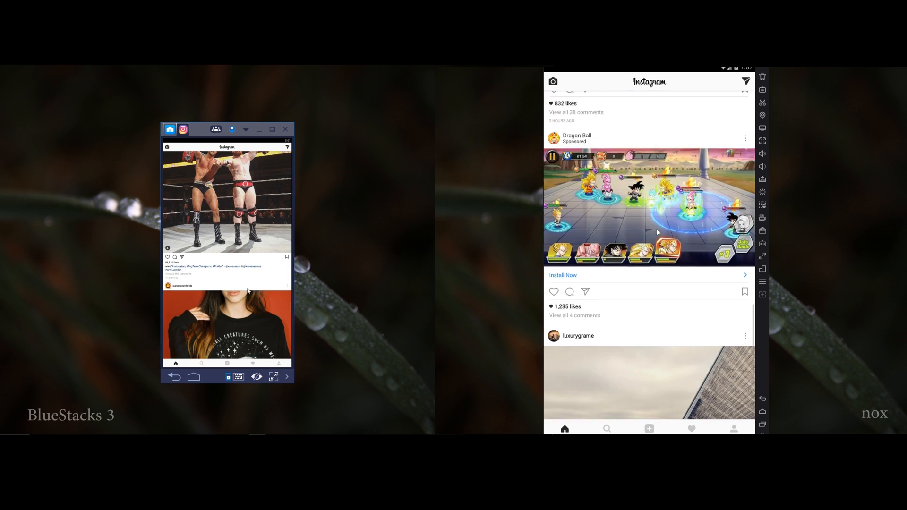
scroll(down, 3)
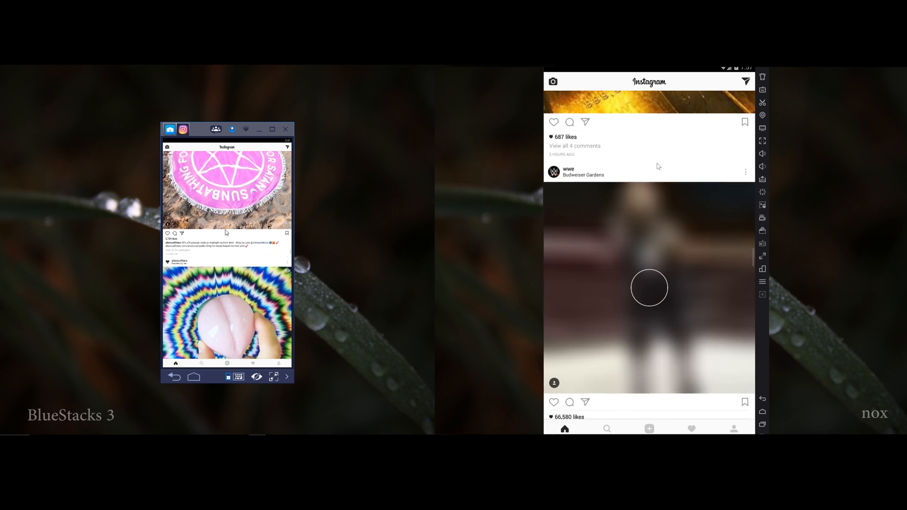
scroll(down, 3)
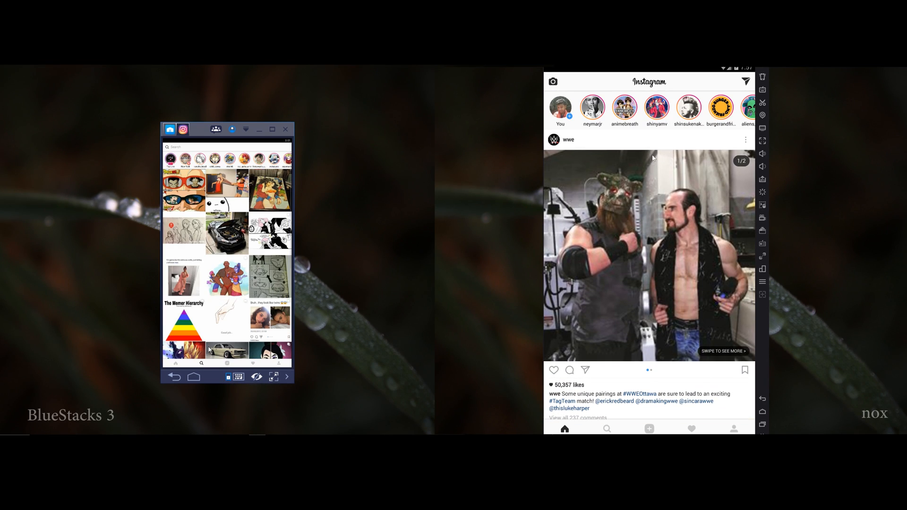
click(606, 429)
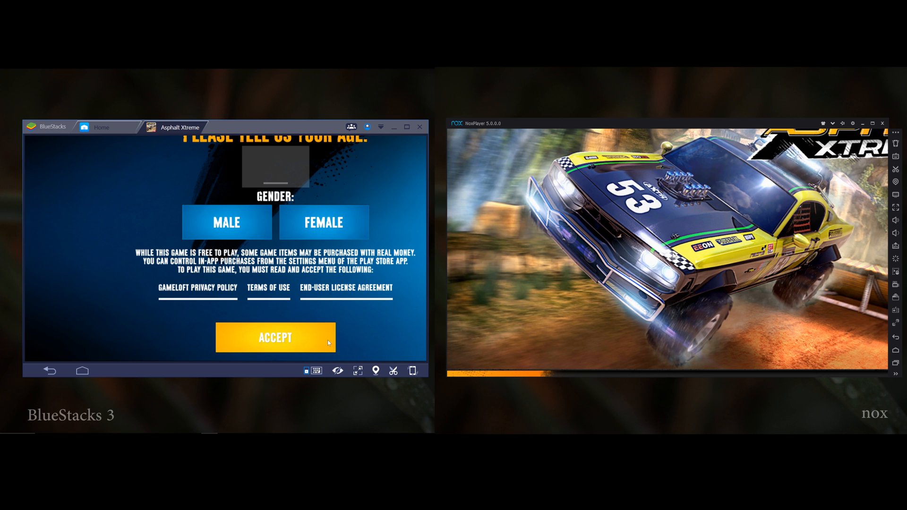
Accept the Asphalt Xtreme age form, dismiss the invalid-age warning and start entering an age
click(275, 338)
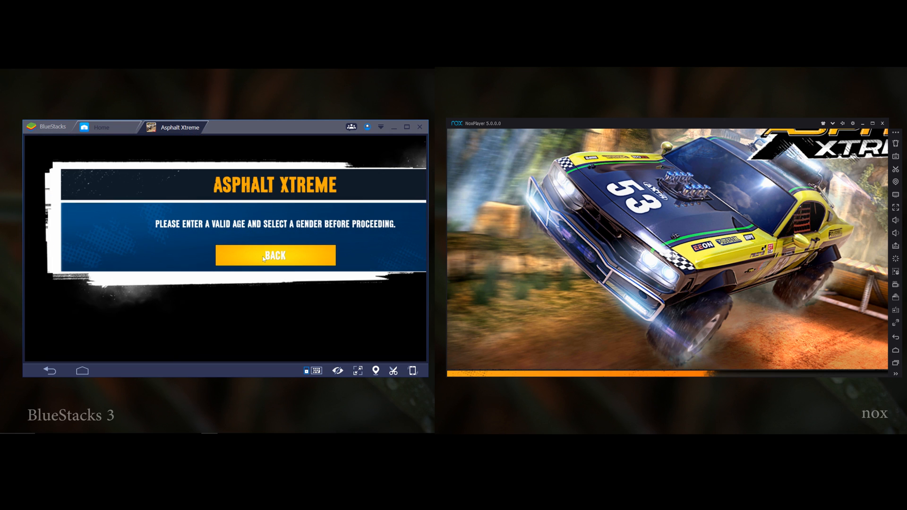
mouse_move(401, 261)
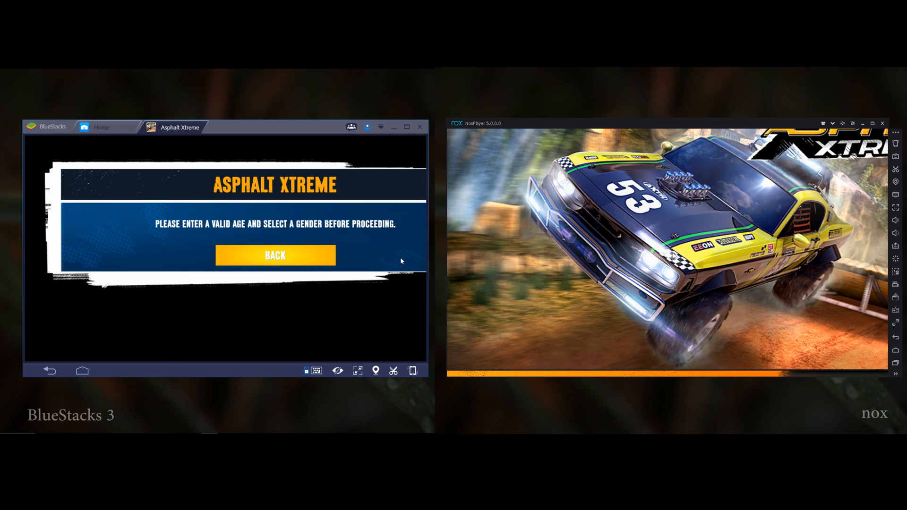
click(275, 256)
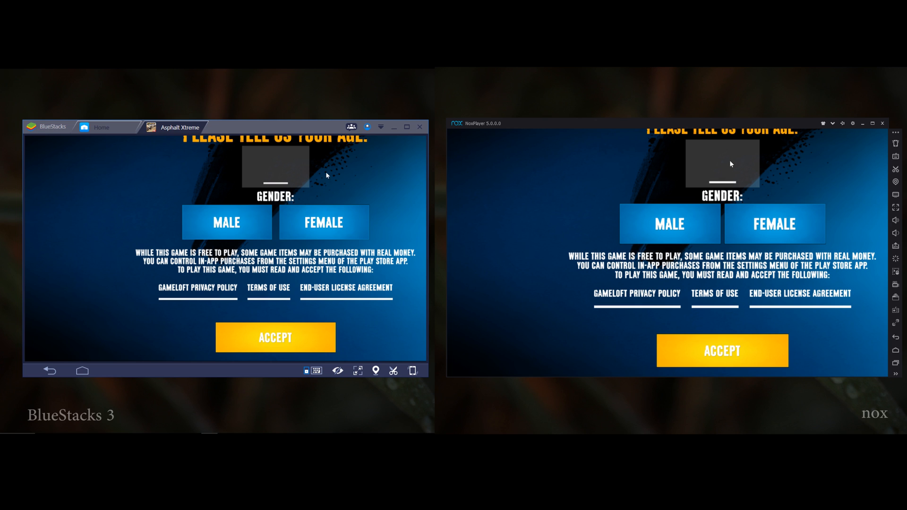
click(669, 224)
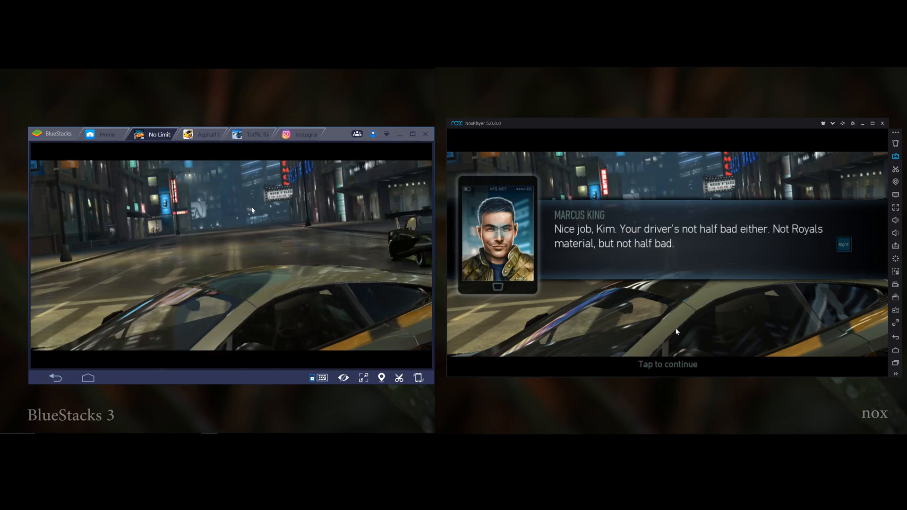
click(667, 364)
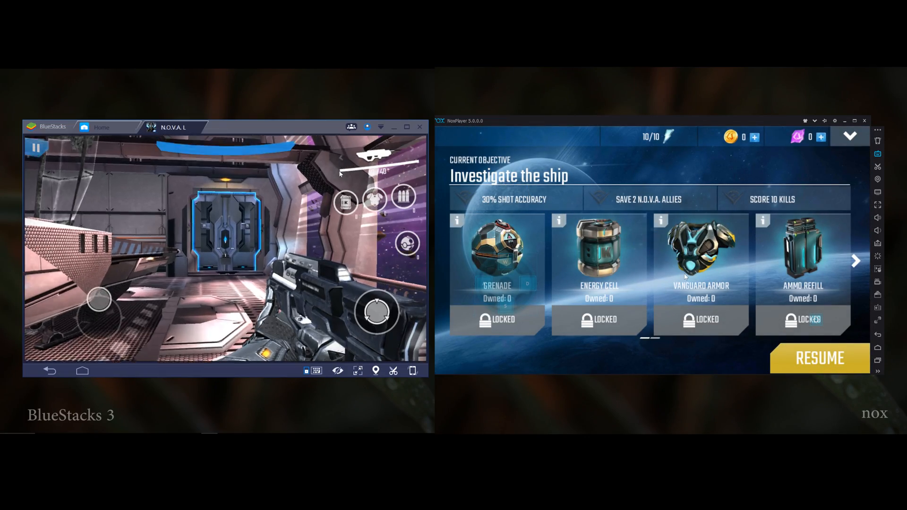
Resume the N.O.V.A. L mission from the objectives screen in NoxPlayer
click(818, 357)
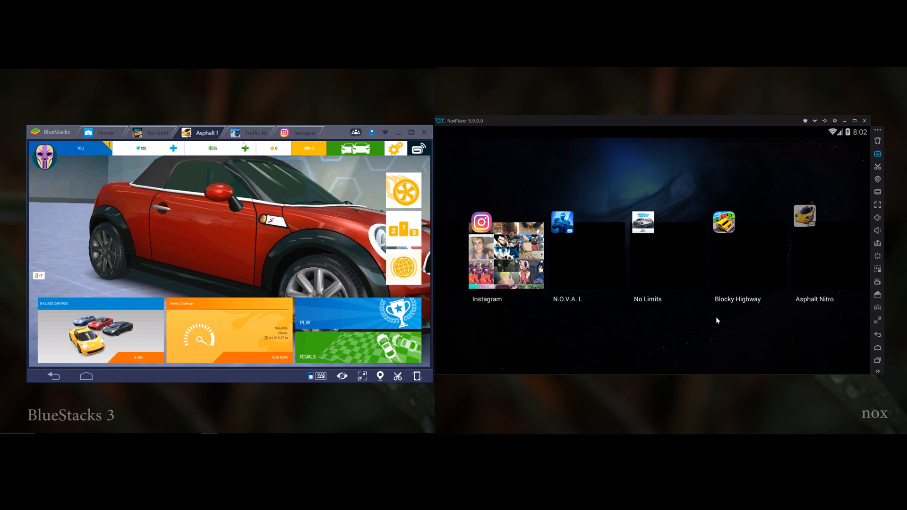
Switch BlueStacks to the Traffic Rider tab showing the scooter garage
click(253, 132)
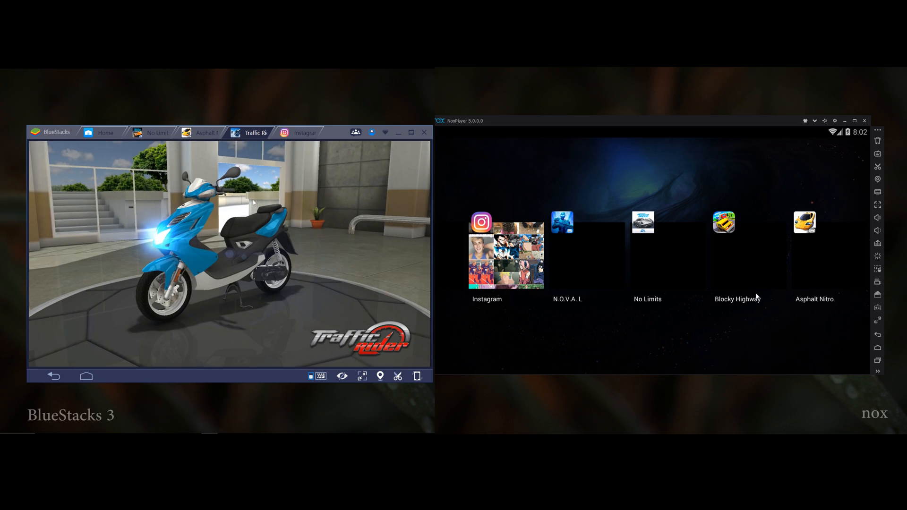